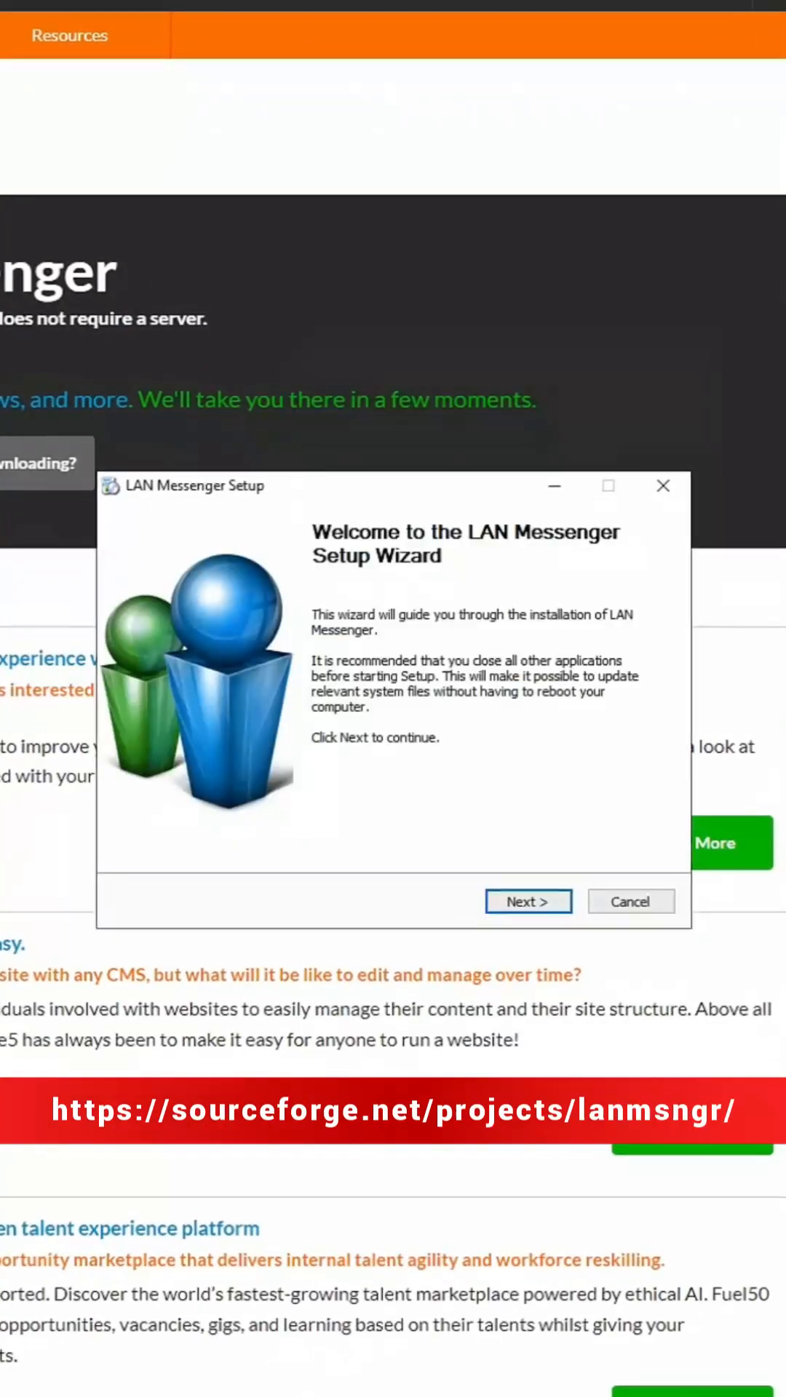
Step: Install LAN Messenger accepting the GPL license, then open a chat with Administrator
{"action": "left_click", "coordinate": [528, 901]}
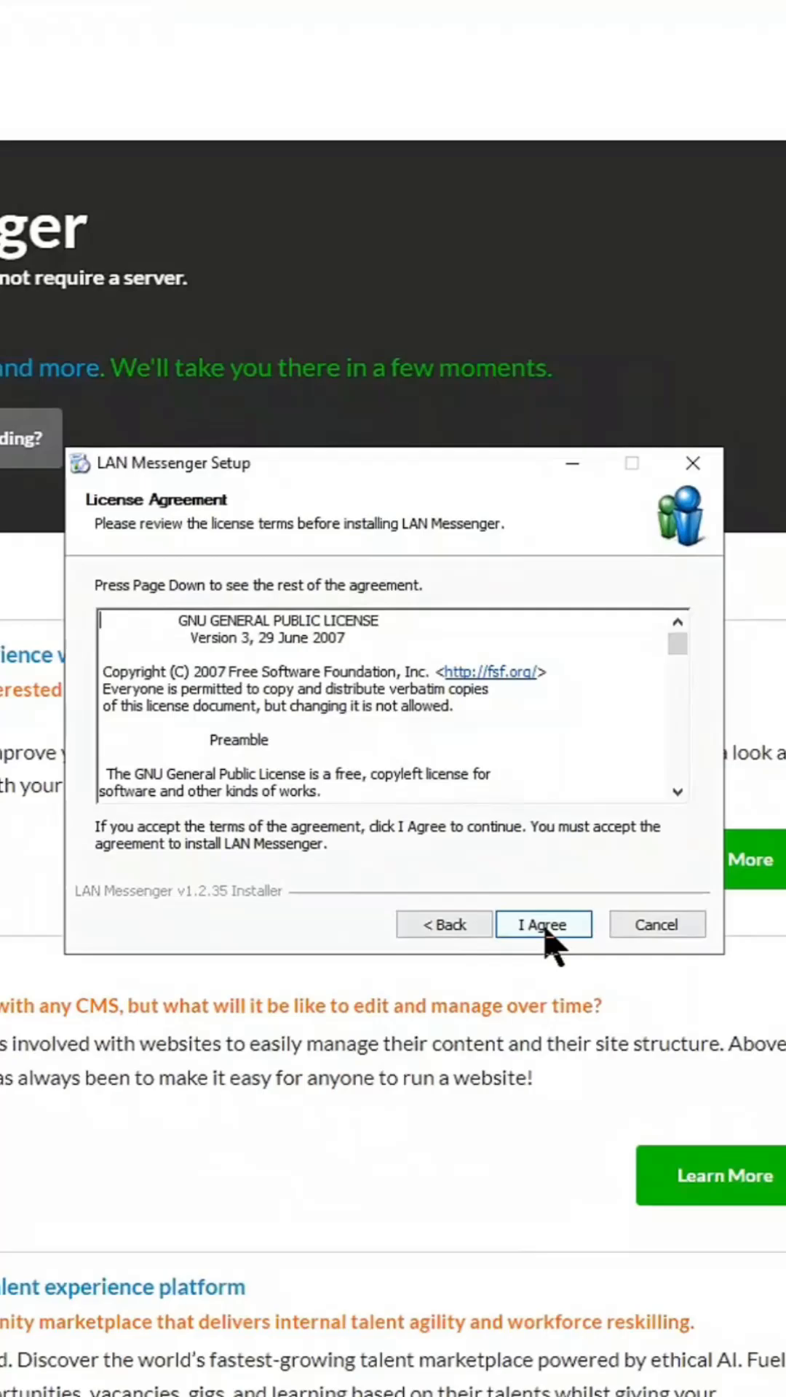
{"action": "left_click", "coordinate": [543, 924]}
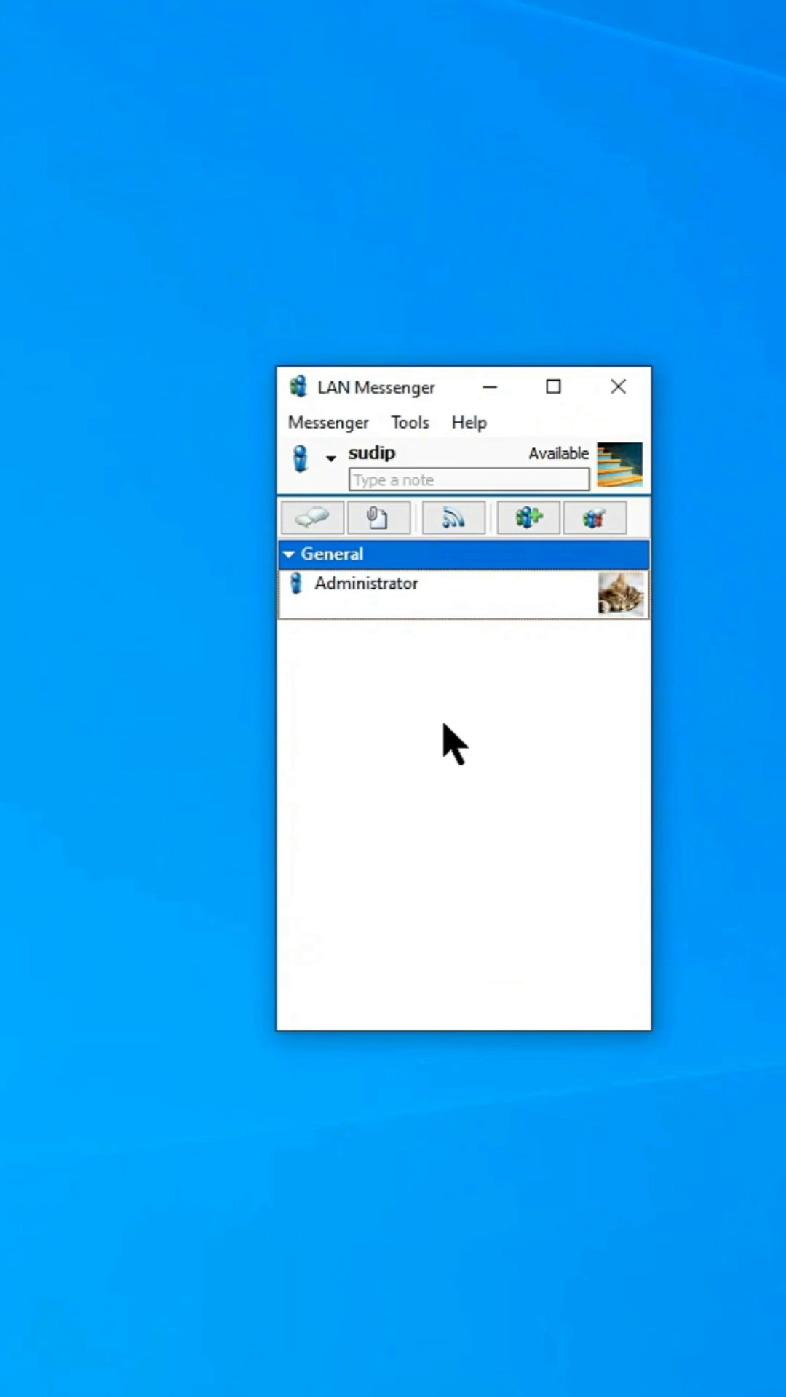
{"action": "double_click", "coordinate": [367, 584]}
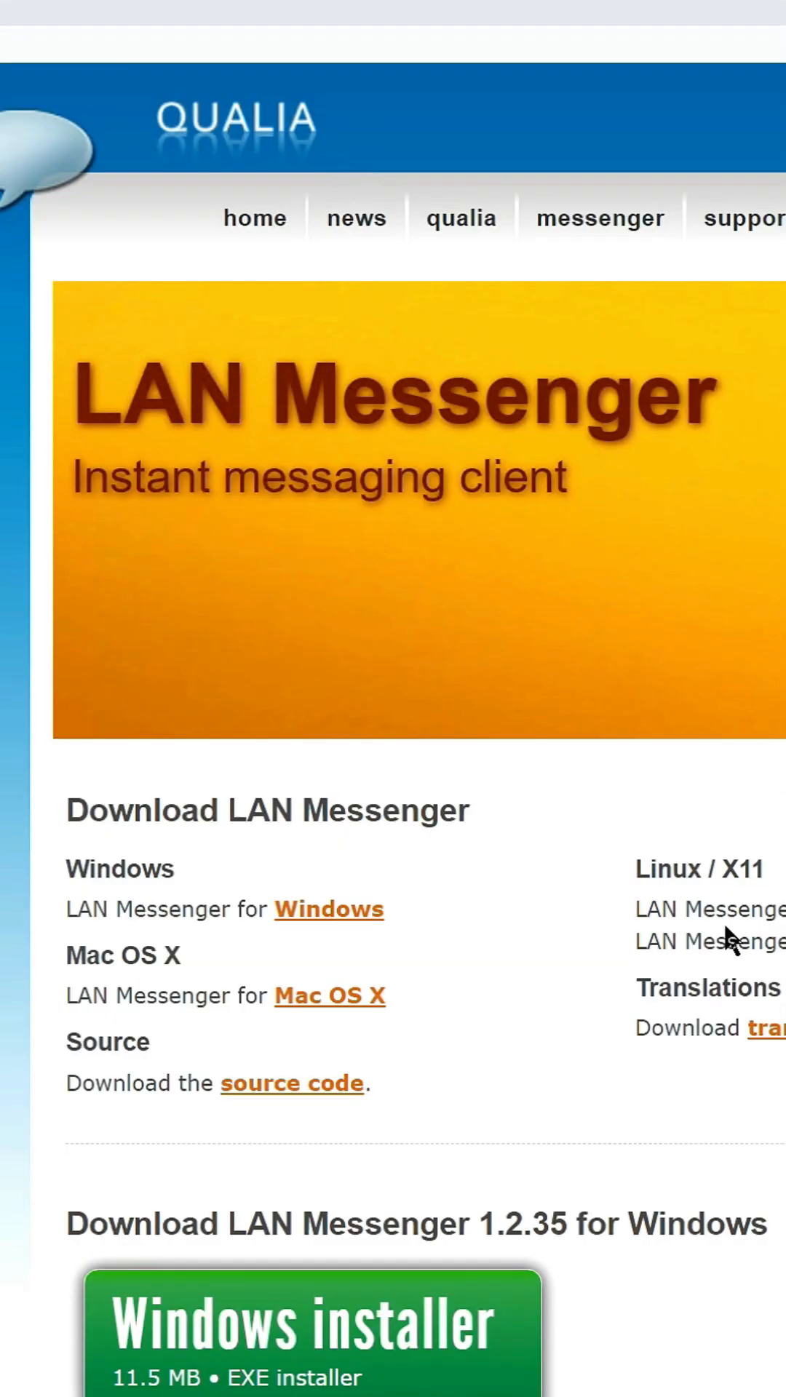
Step: Review the hi/helo exchange and pick a file from Downloads to send Administrator
{"action": "scroll", "scroll_direction": "down", "scroll_amount": 3}
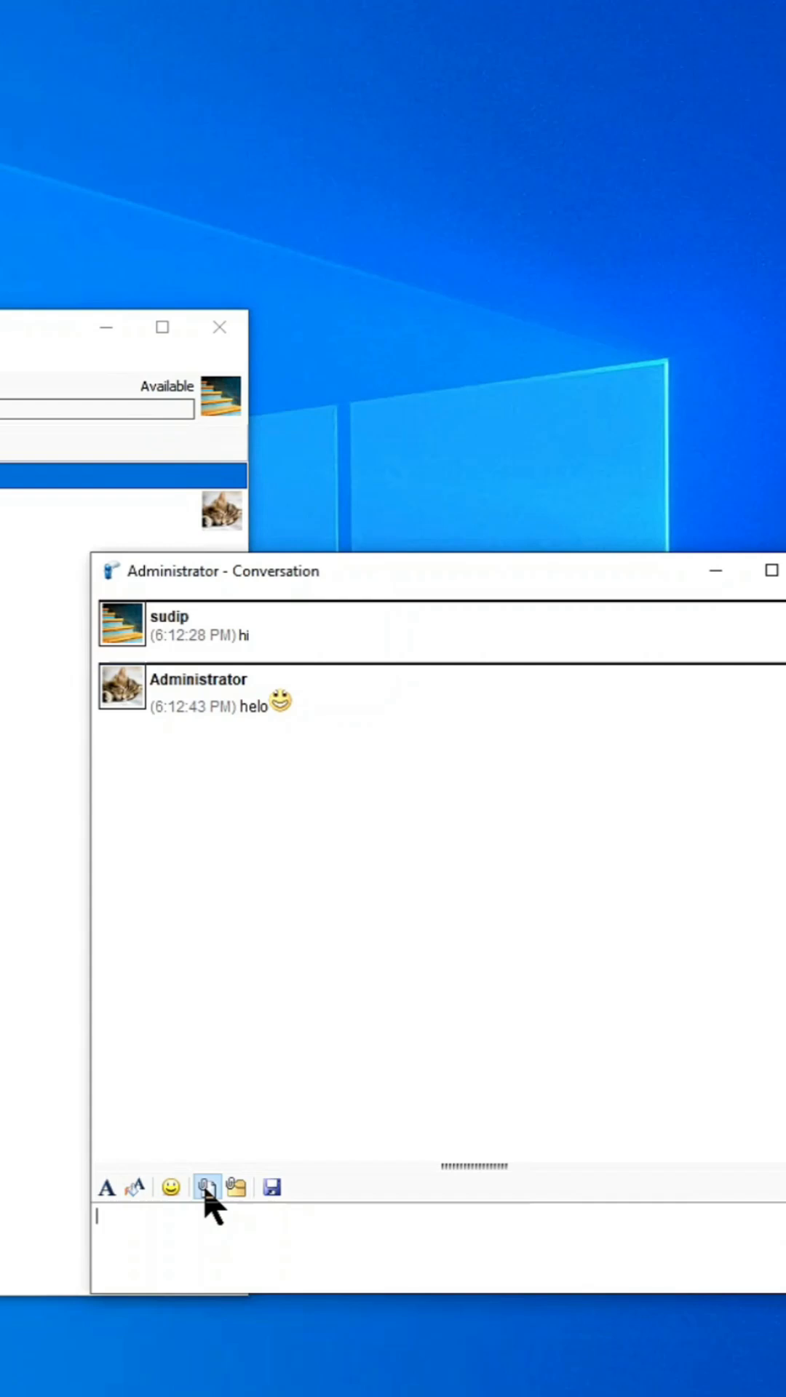
{"action": "left_click", "coordinate": [206, 1187]}
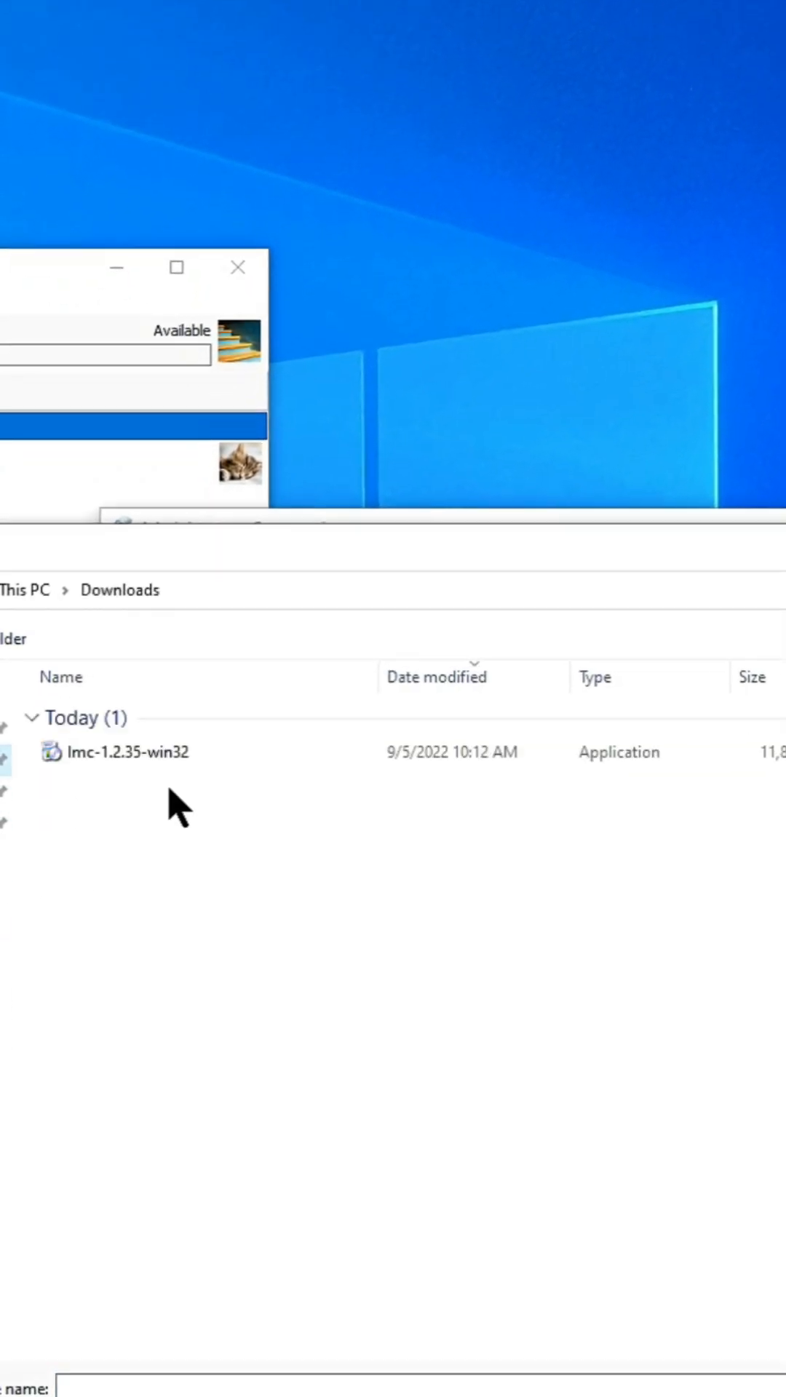
Step: Open Preferences on the Account page showing personal details and refresh interval
{"action": "left_click", "coordinate": [128, 751]}
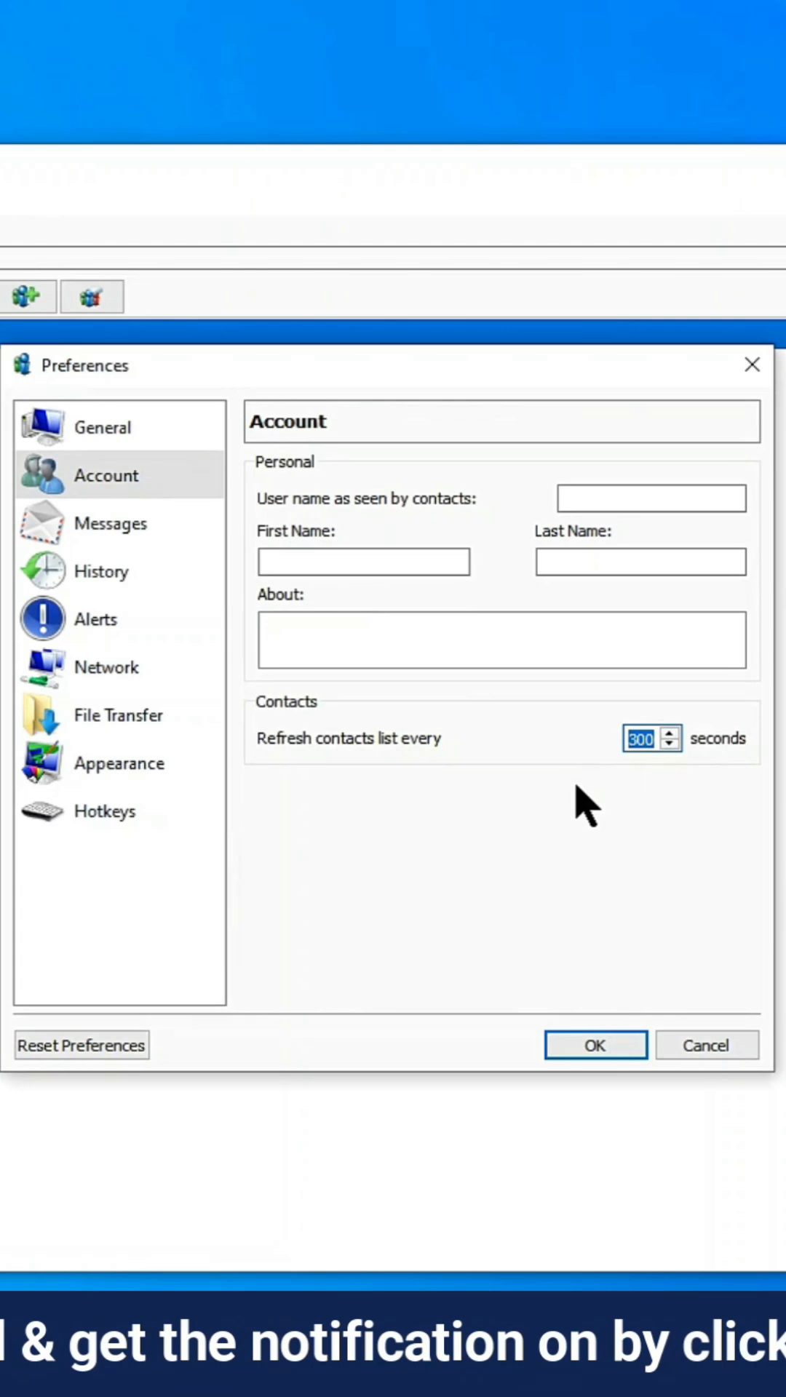
Step: Browse the Messages, History, Alerts, Network and File Transfer preference pages
{"action": "left_click", "coordinate": [111, 523]}
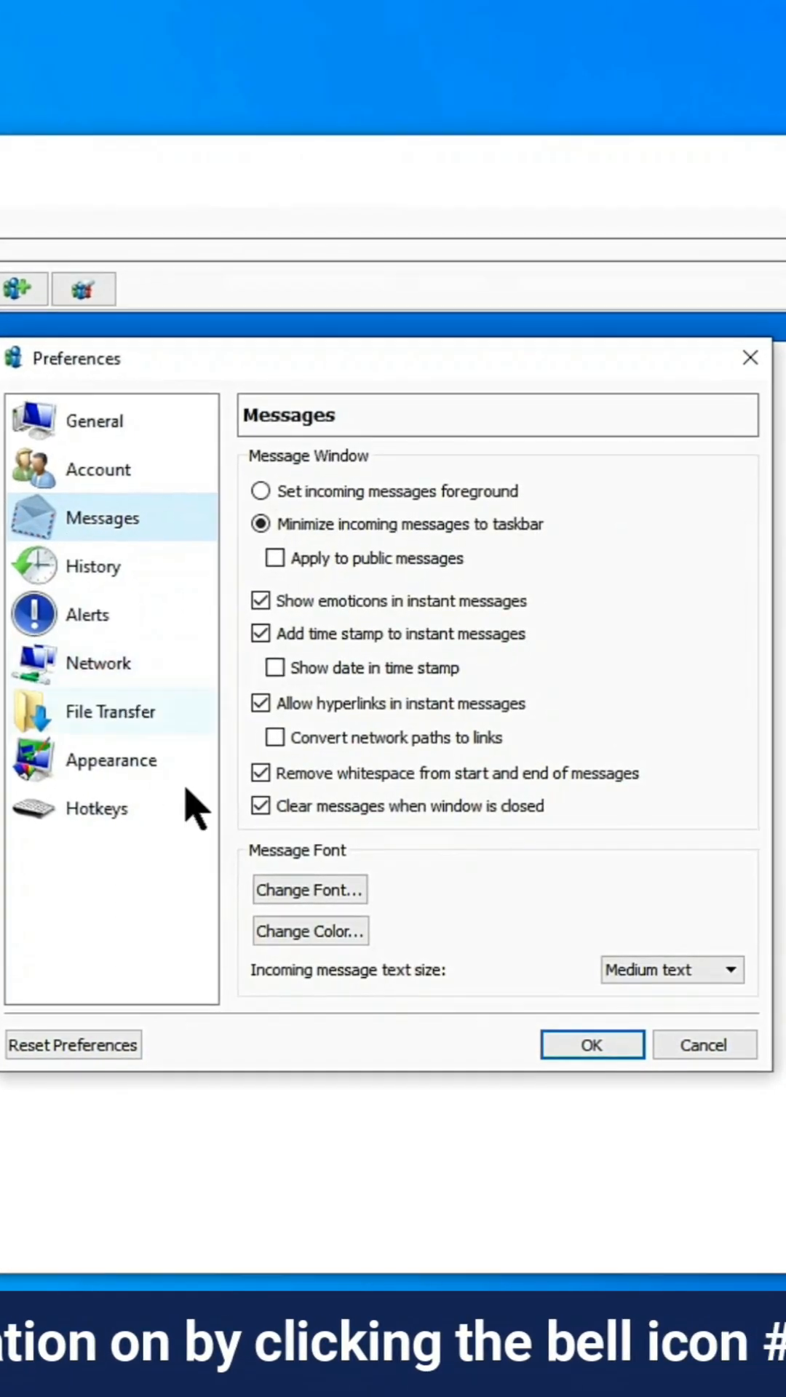
{"action": "left_click", "coordinate": [92, 566]}
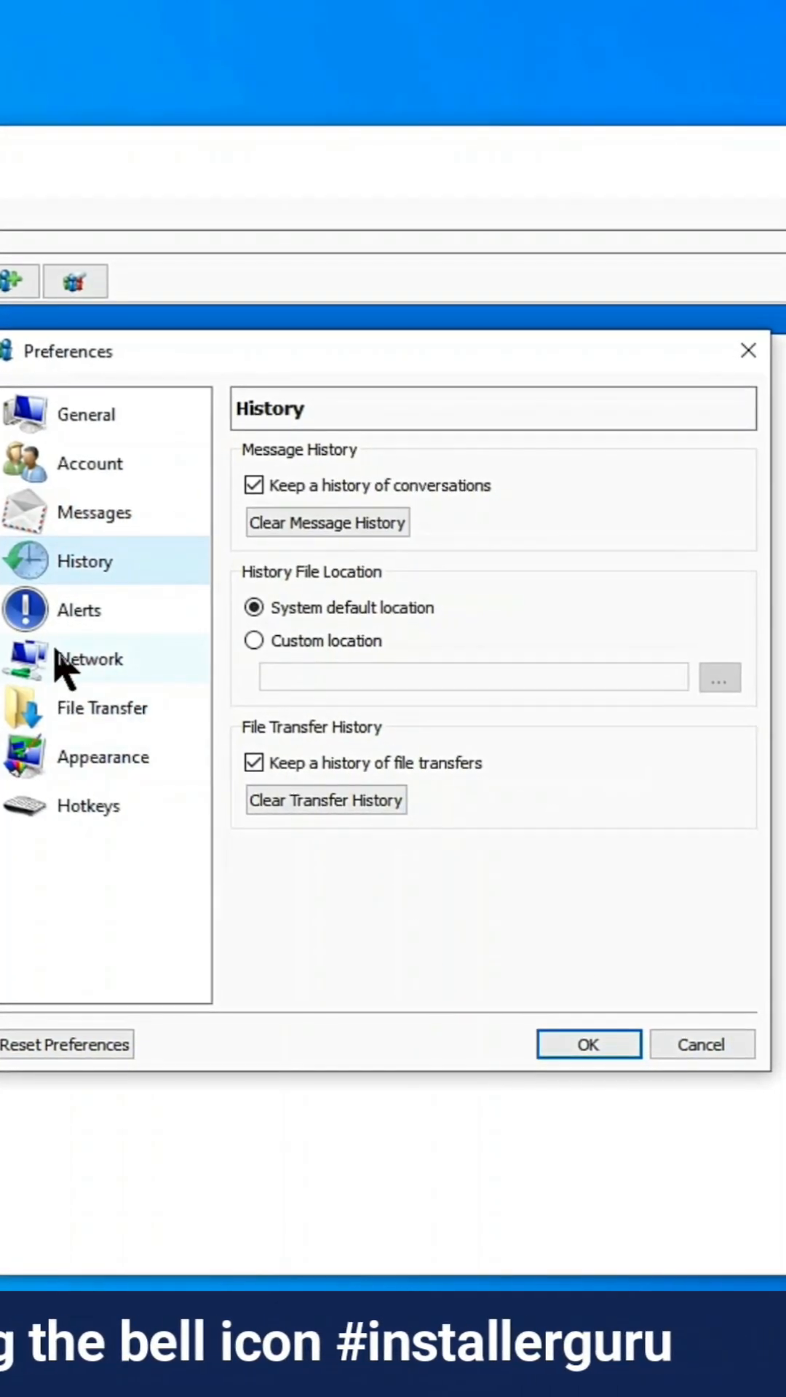
{"action": "left_click", "coordinate": [79, 610]}
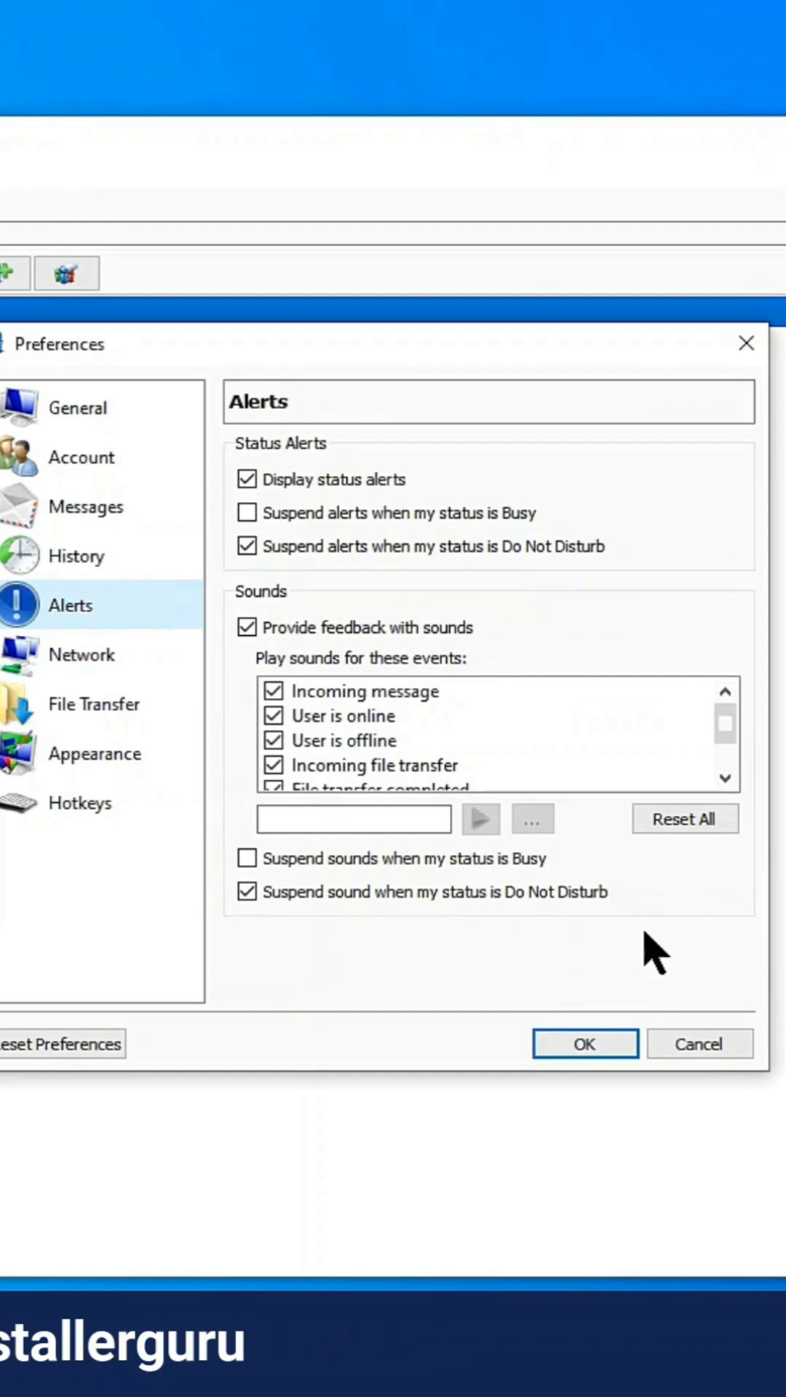
{"action": "left_click", "coordinate": [75, 651]}
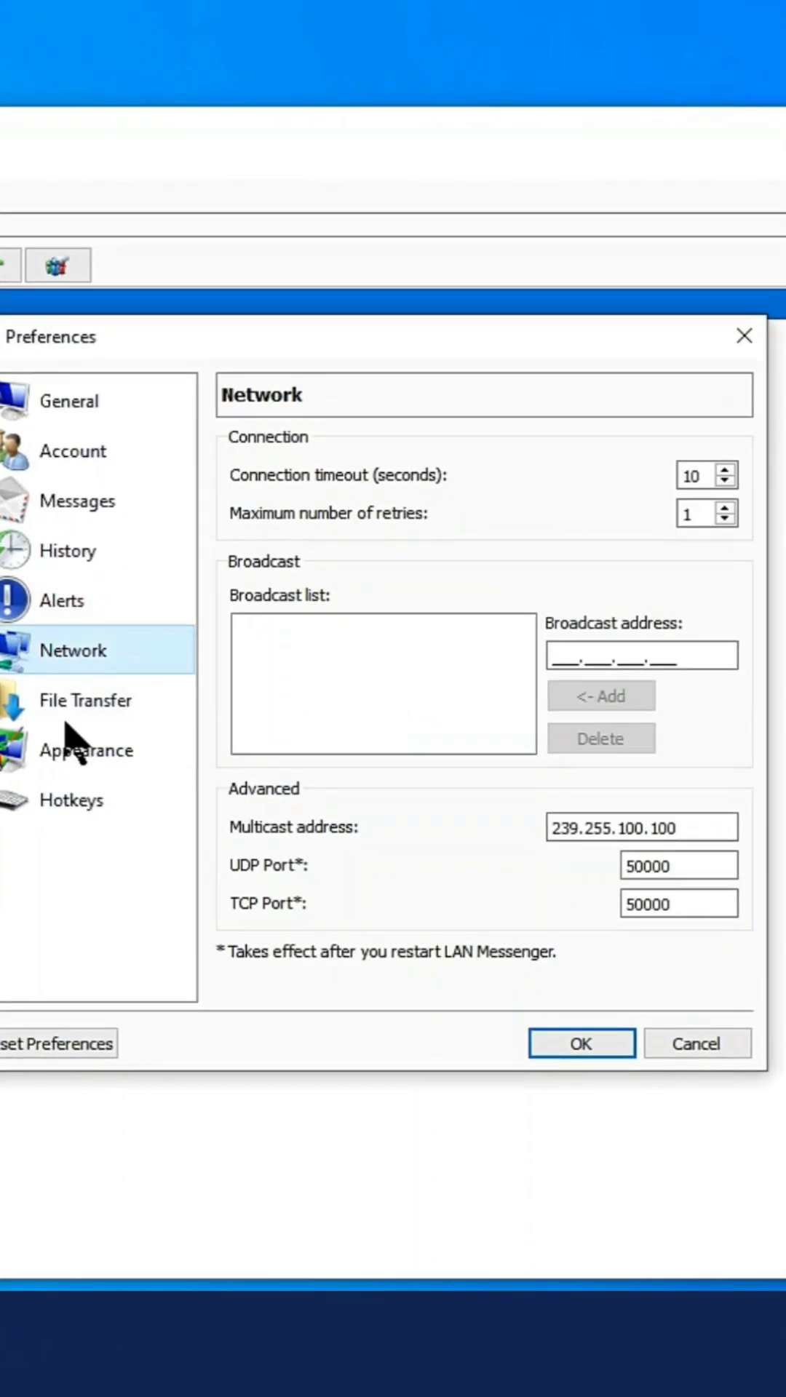
{"action": "left_click", "coordinate": [86, 699]}
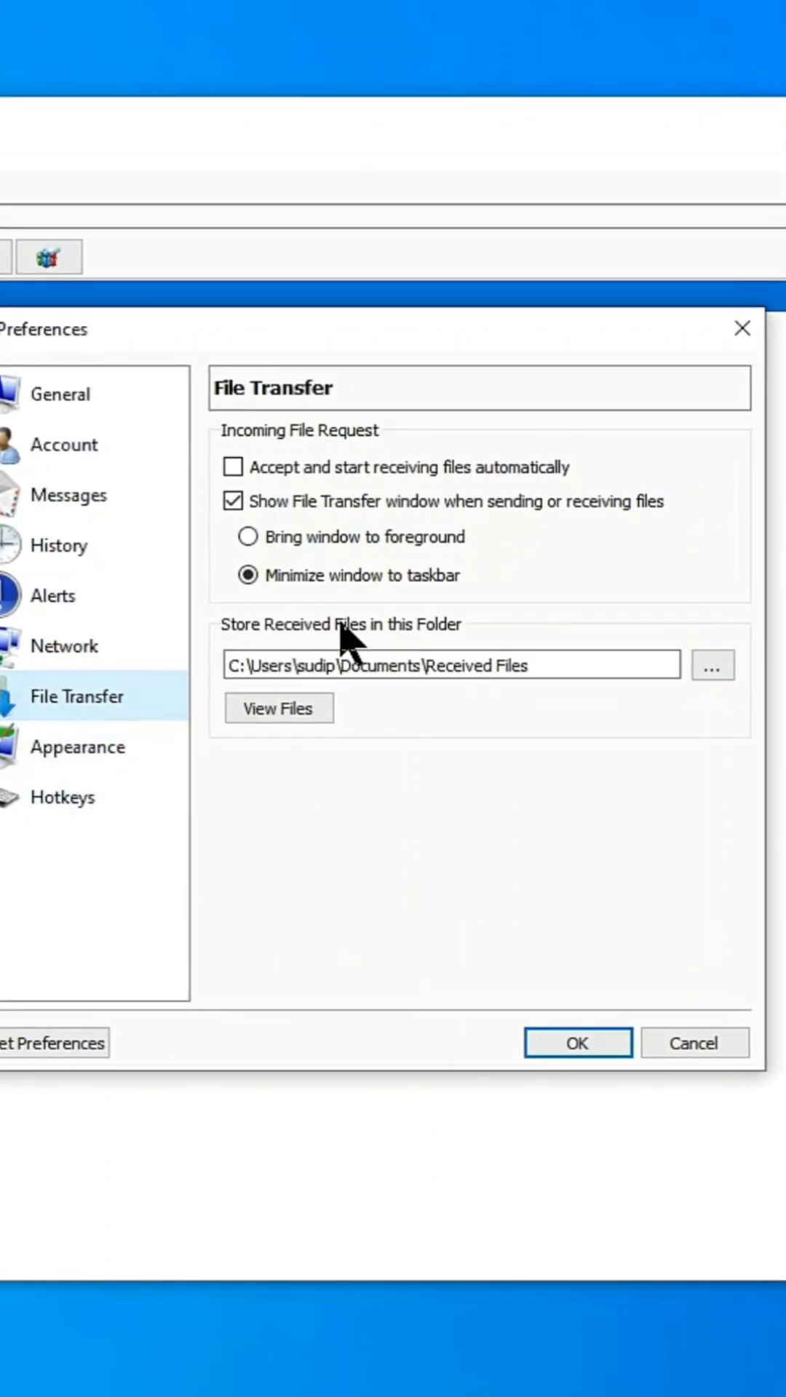